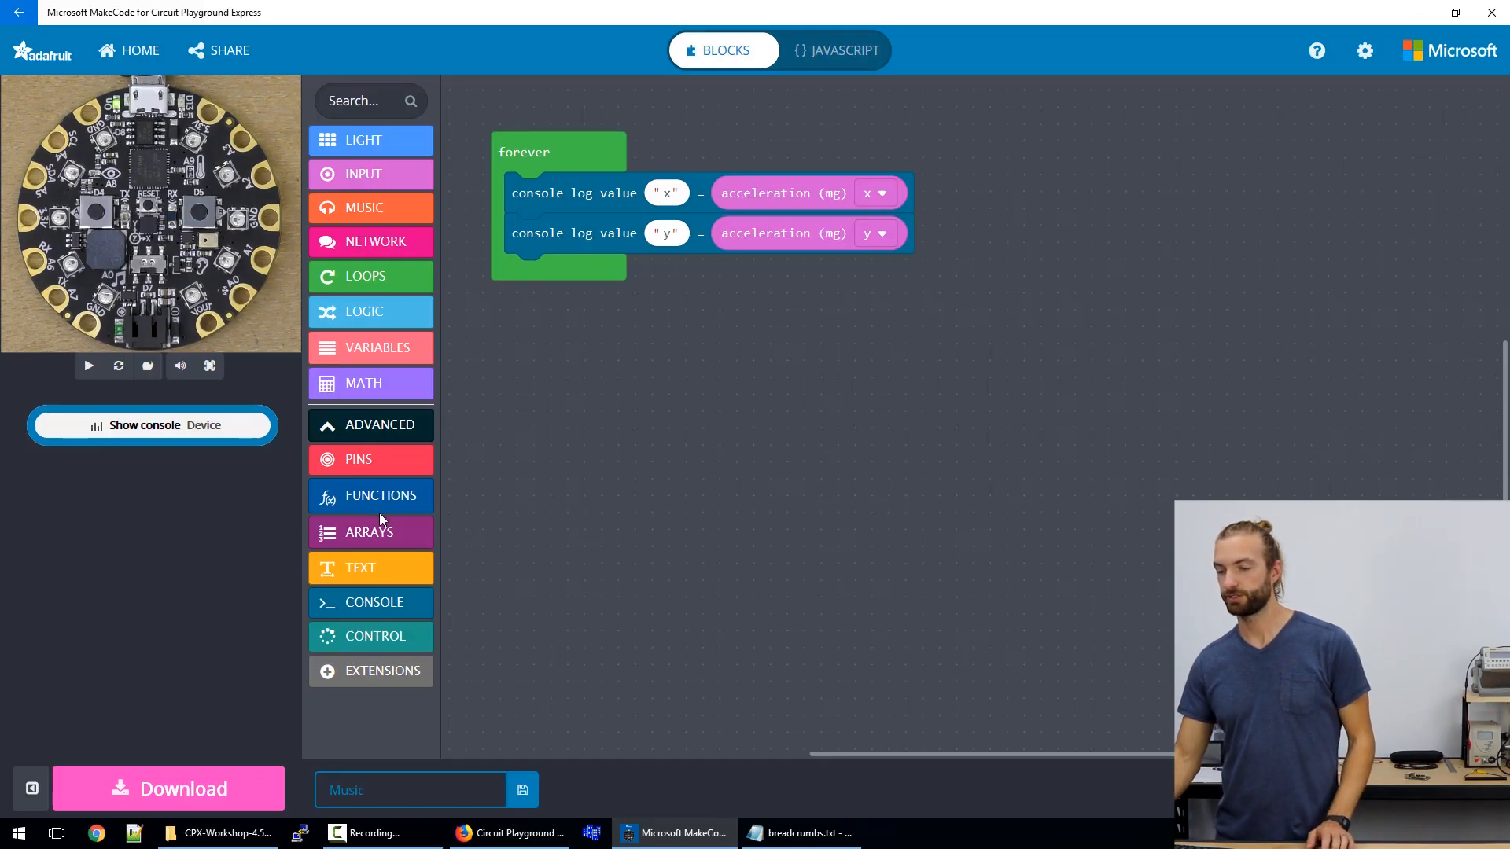
mouse_move(195, 473)
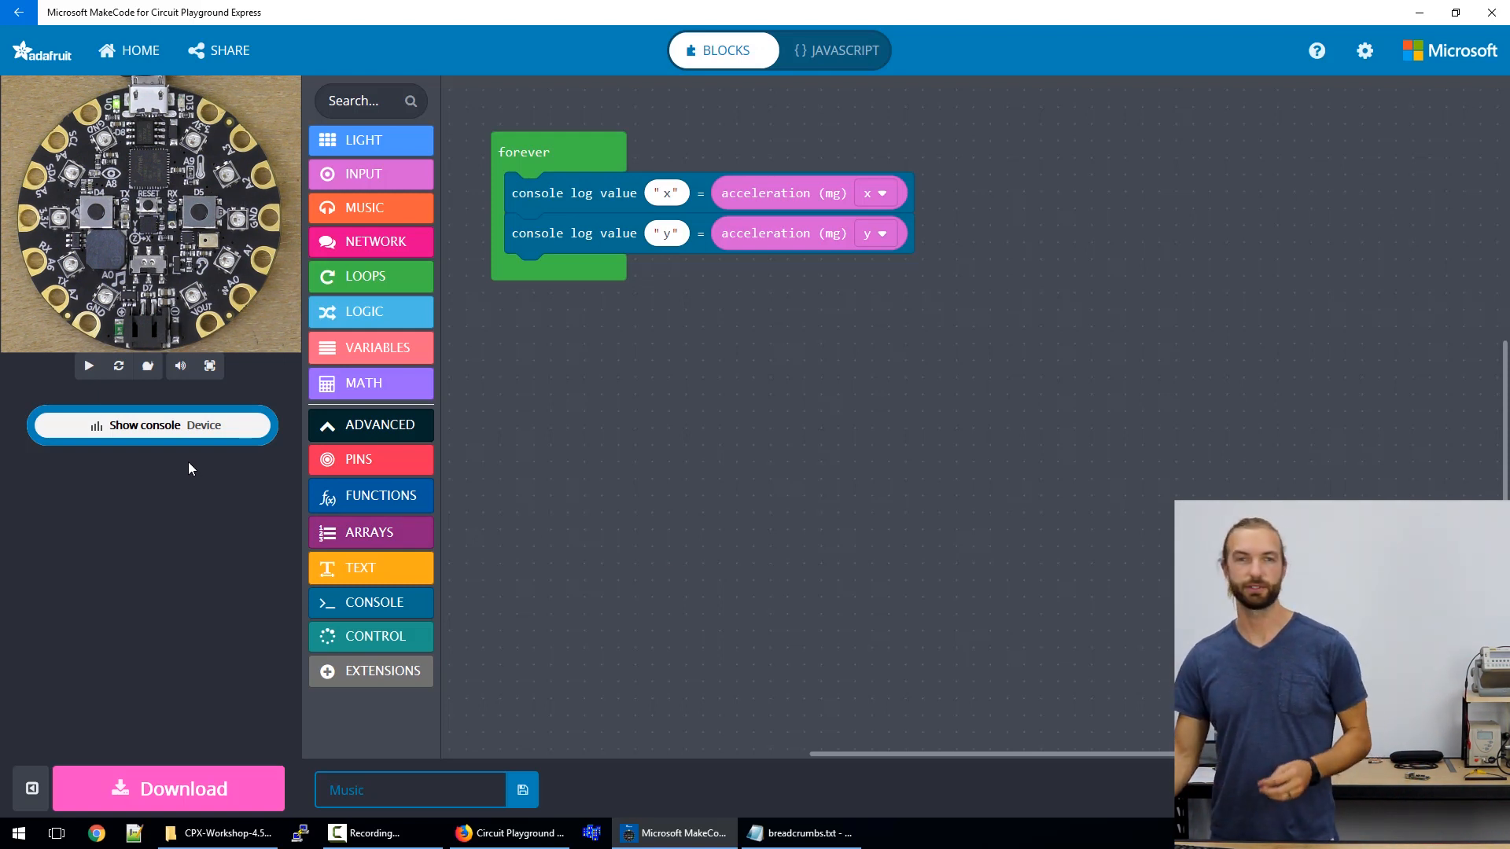
mouse_move(158, 435)
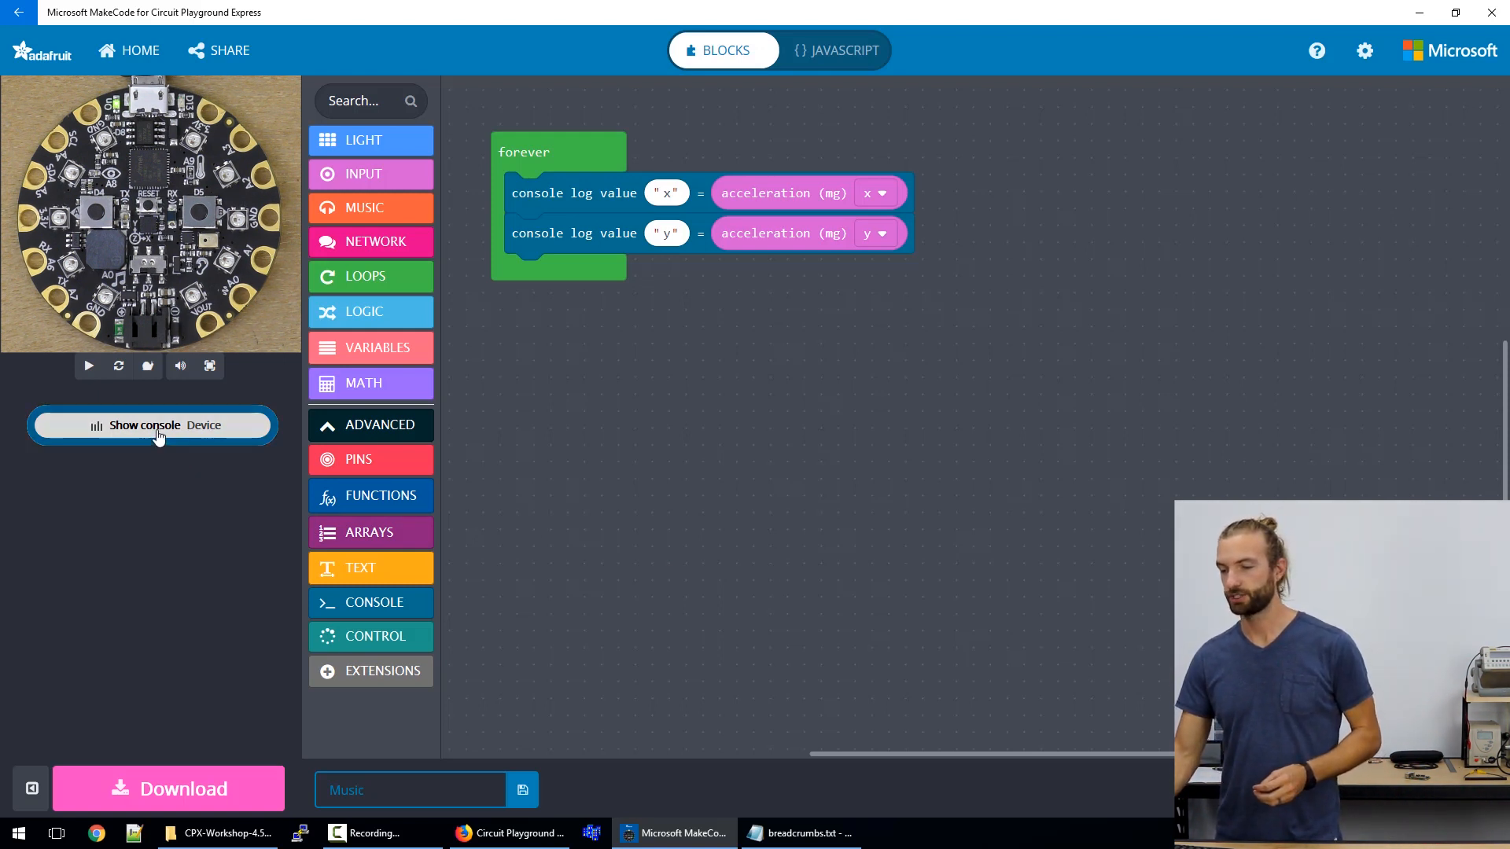
Expand the Advanced categories and browse the Console logging blocks
click(153, 426)
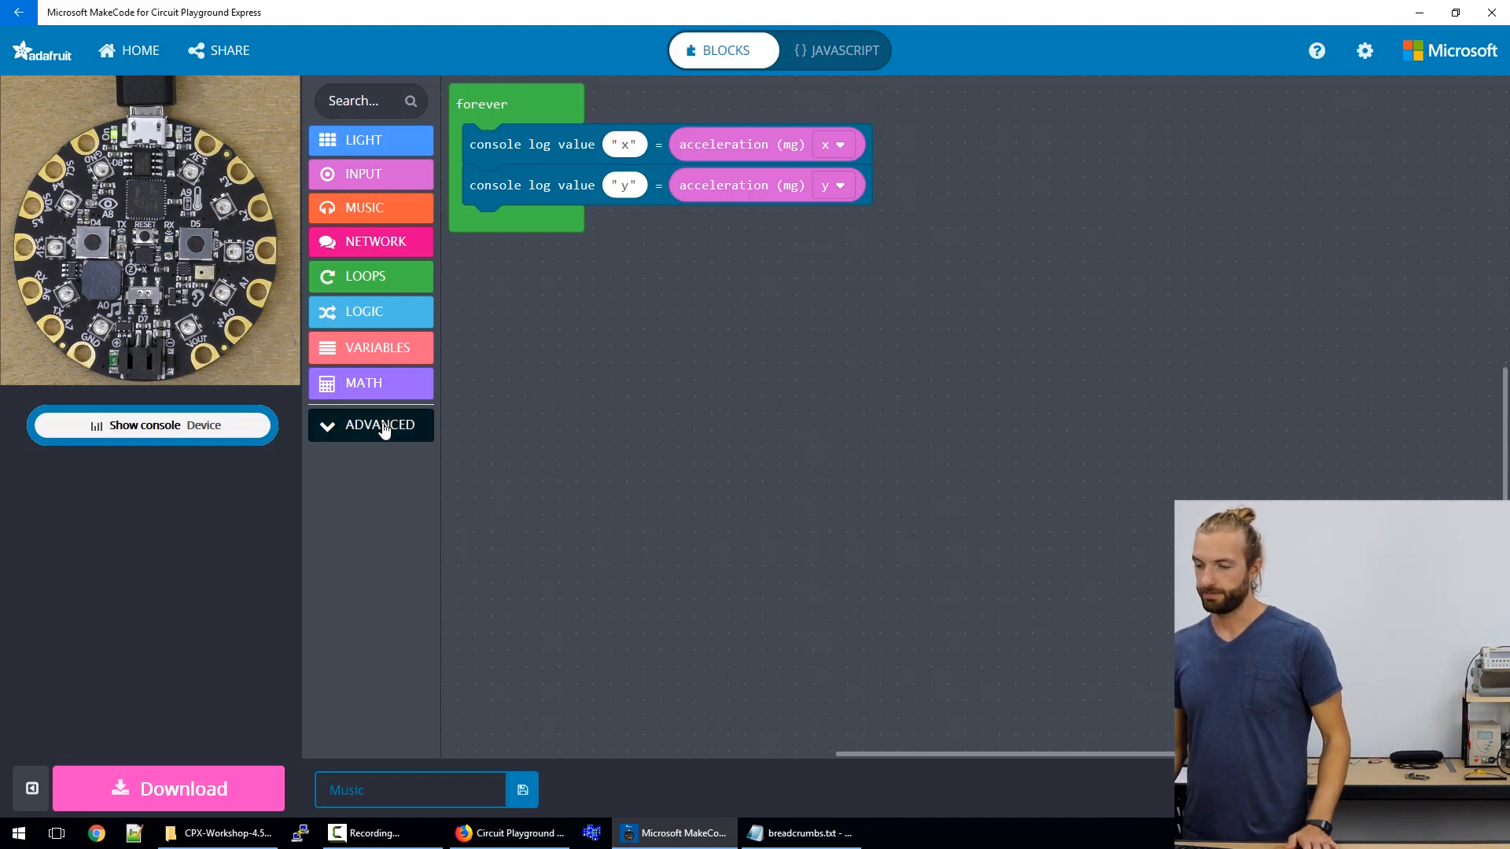
click(379, 425)
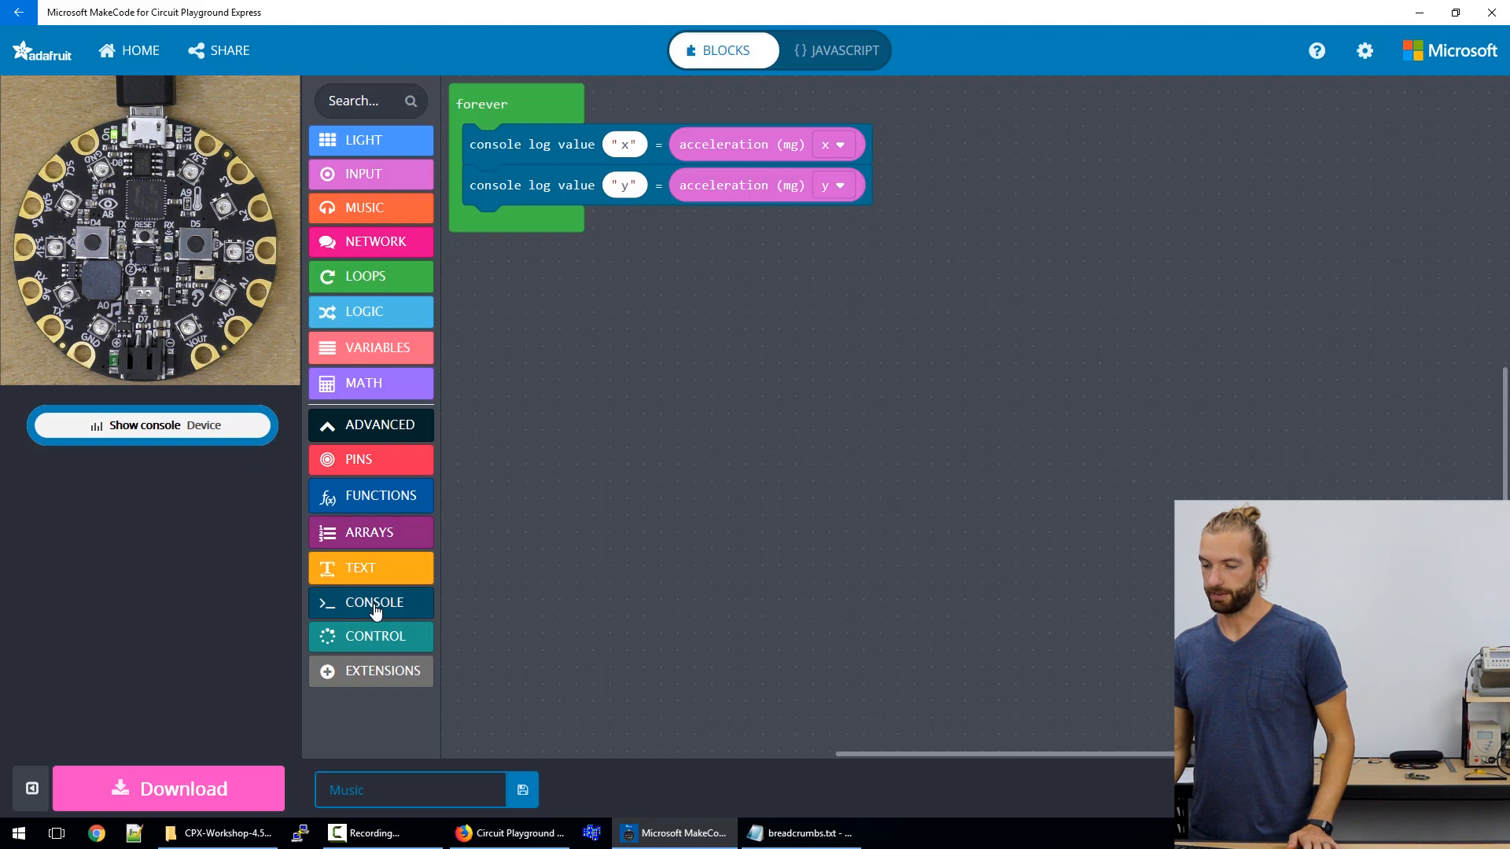
click(373, 602)
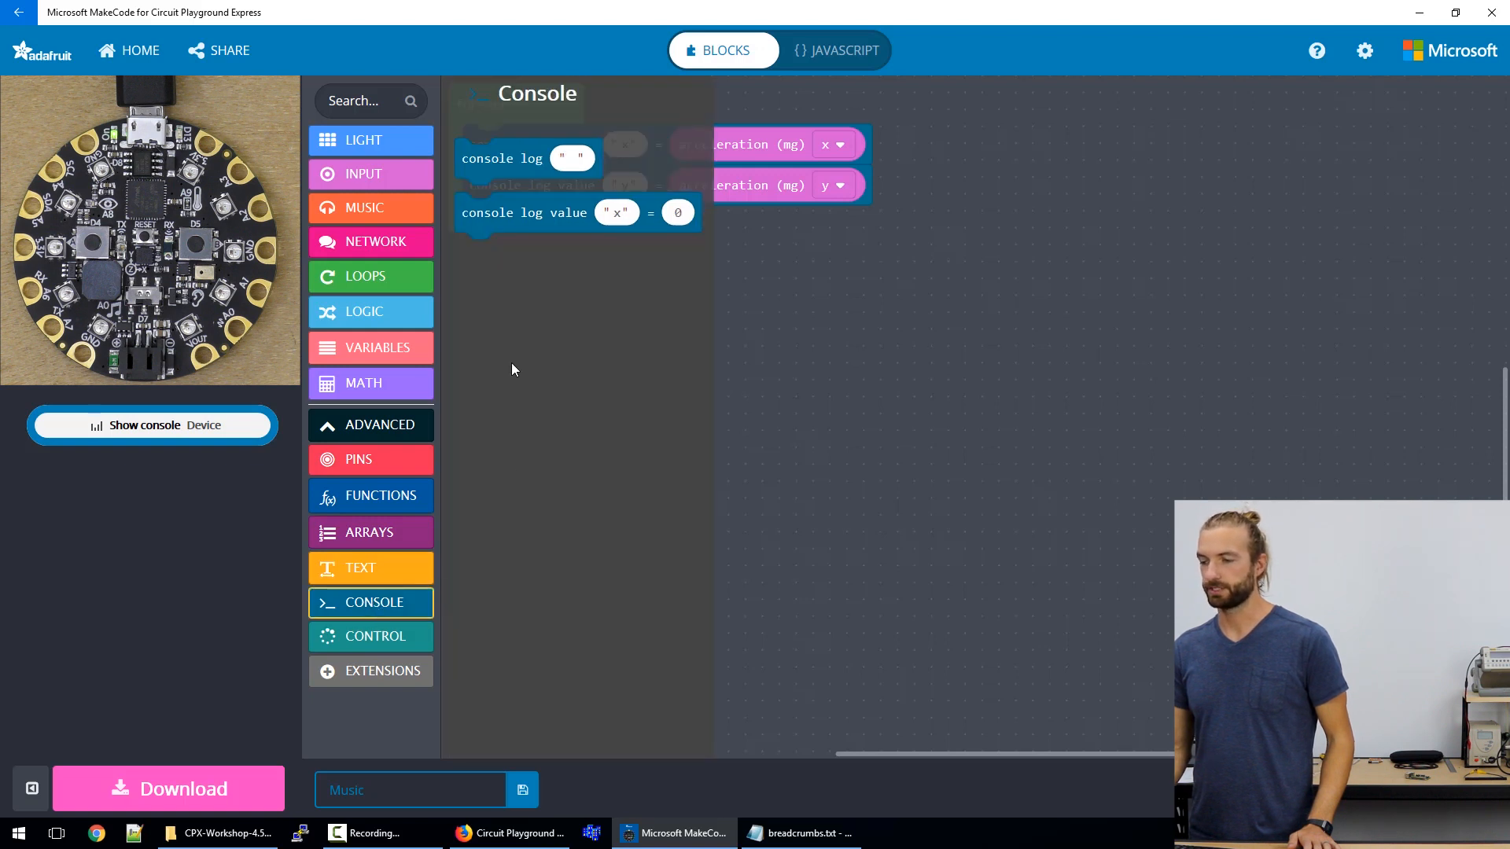
mouse_move(498, 174)
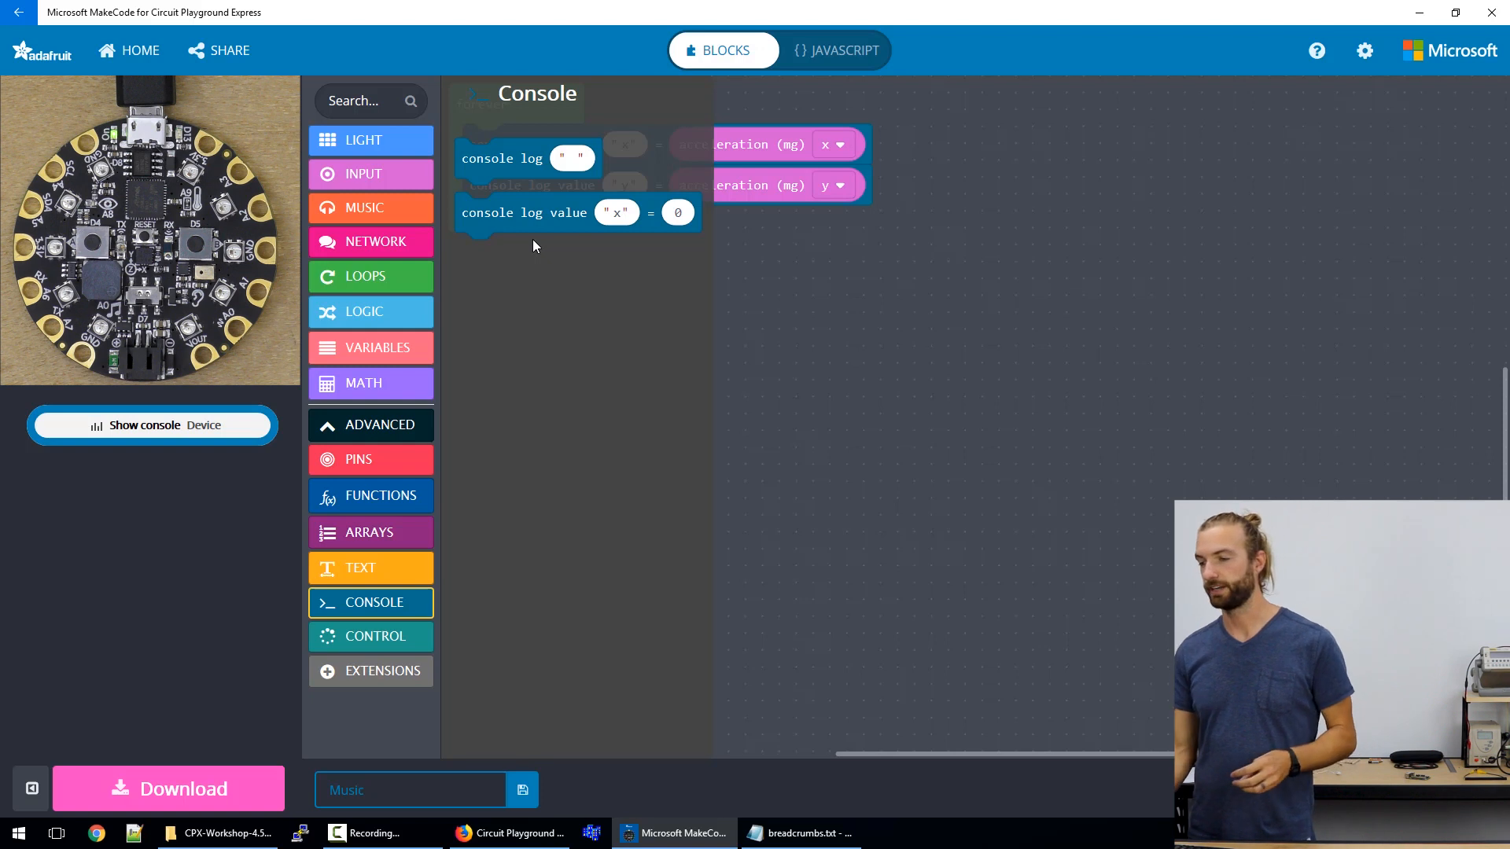
mouse_move(797, 289)
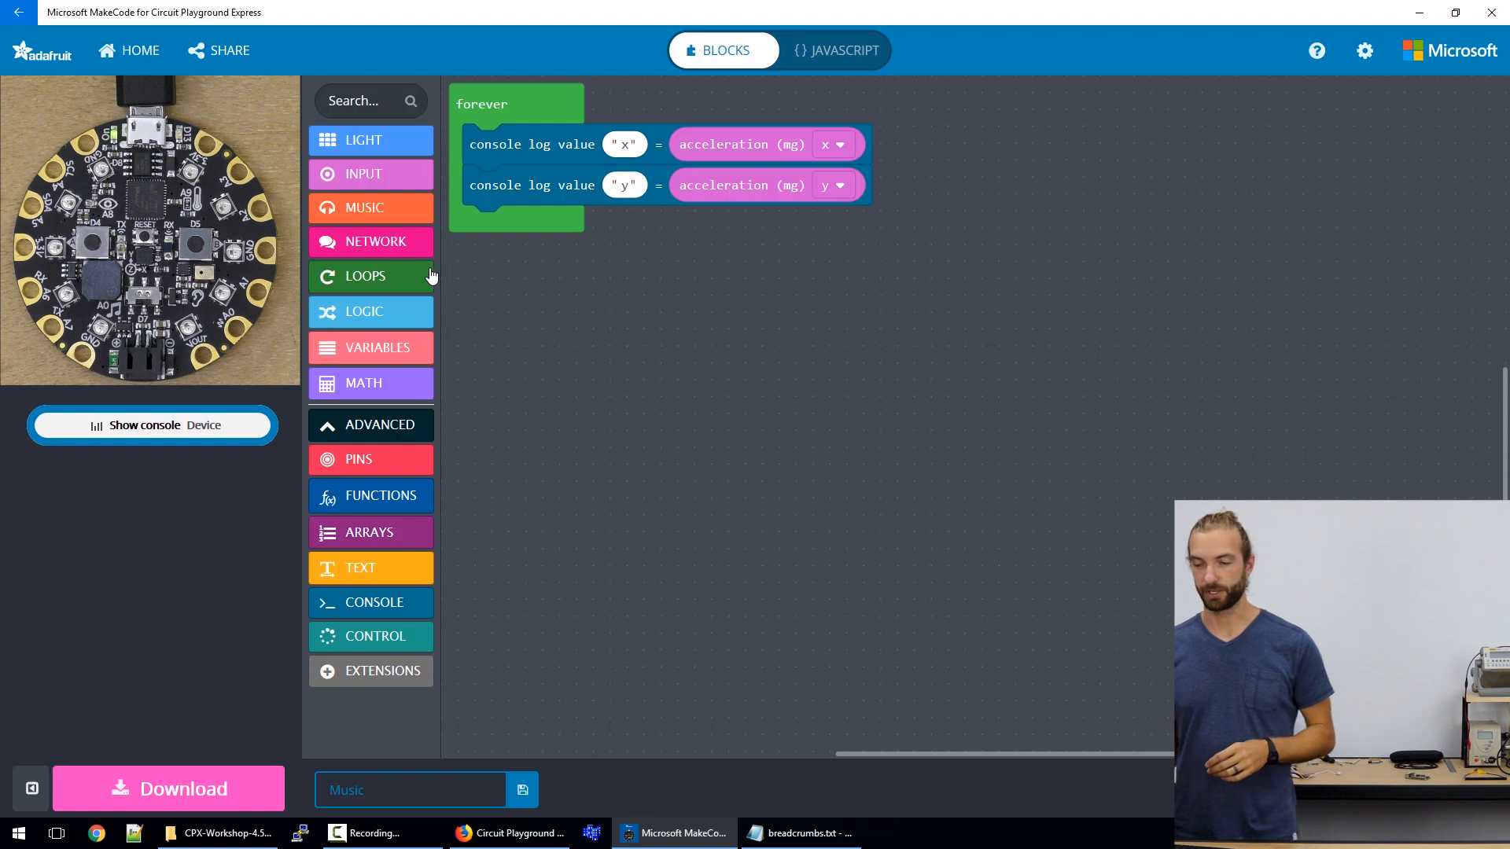
mouse_move(501, 488)
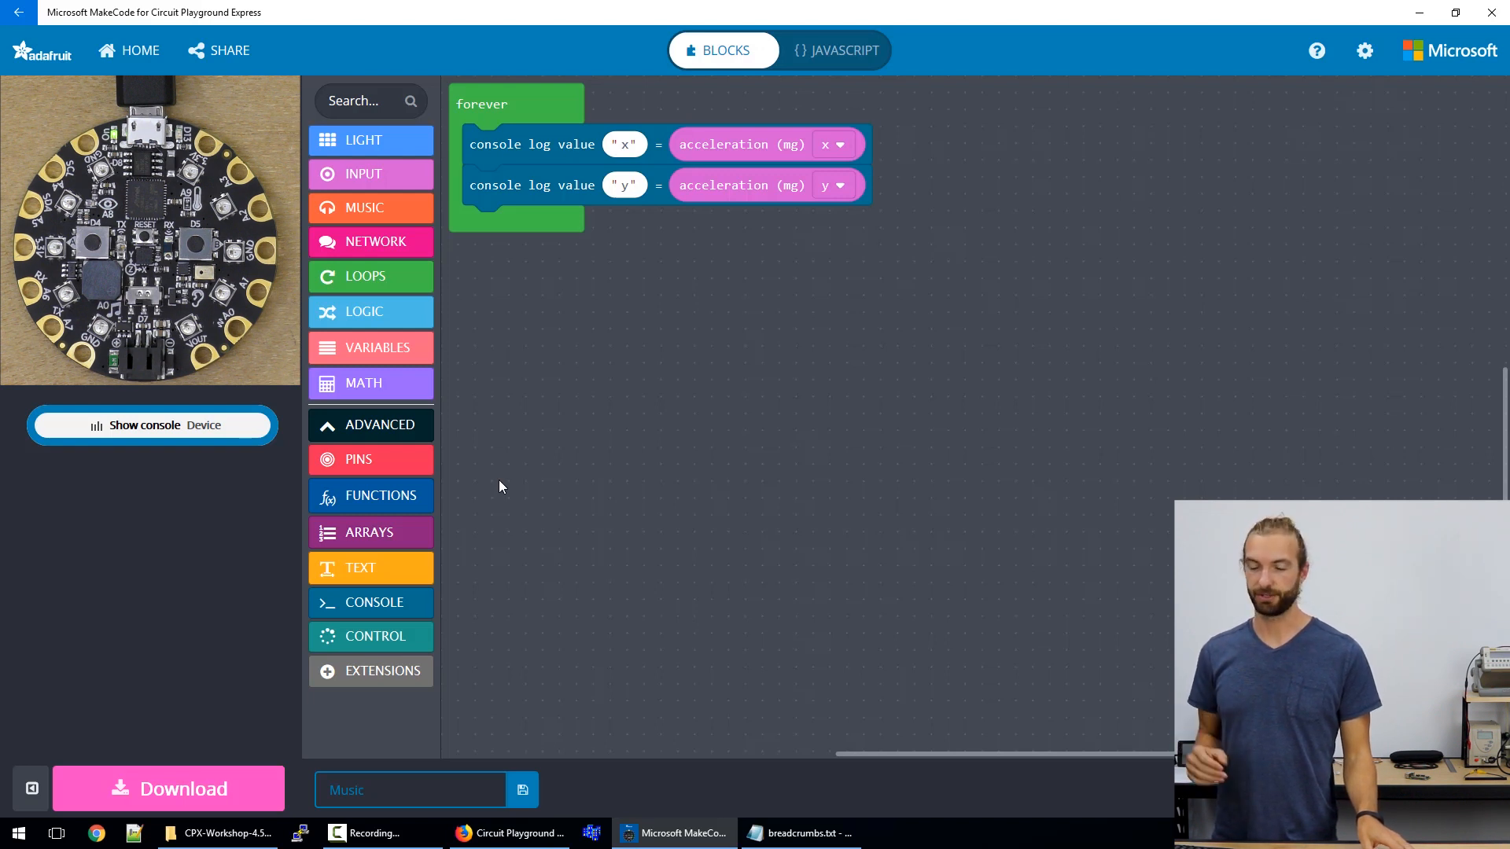
mouse_move(343, 500)
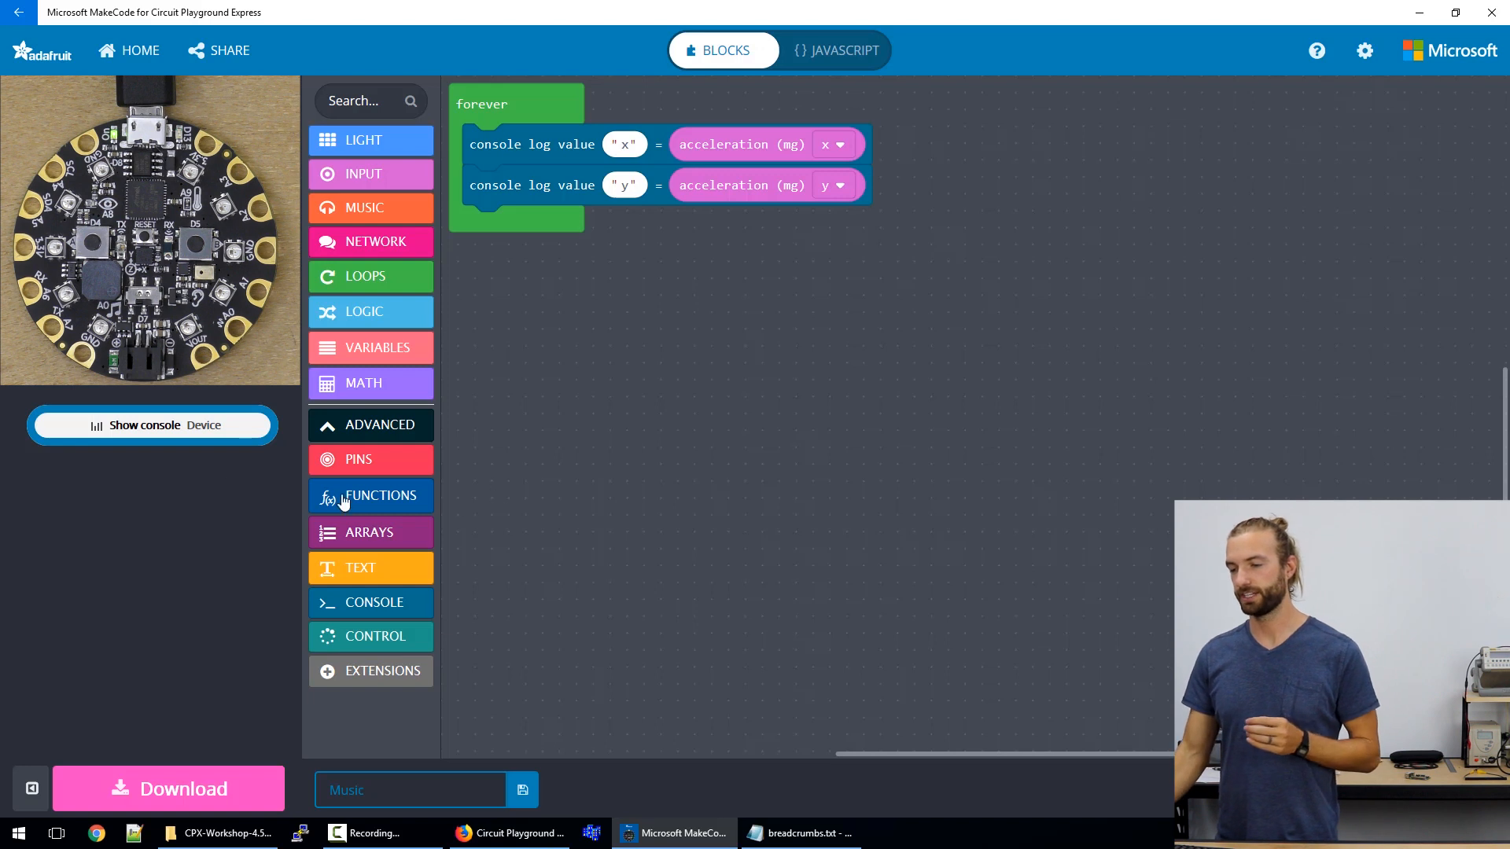
mouse_move(202, 462)
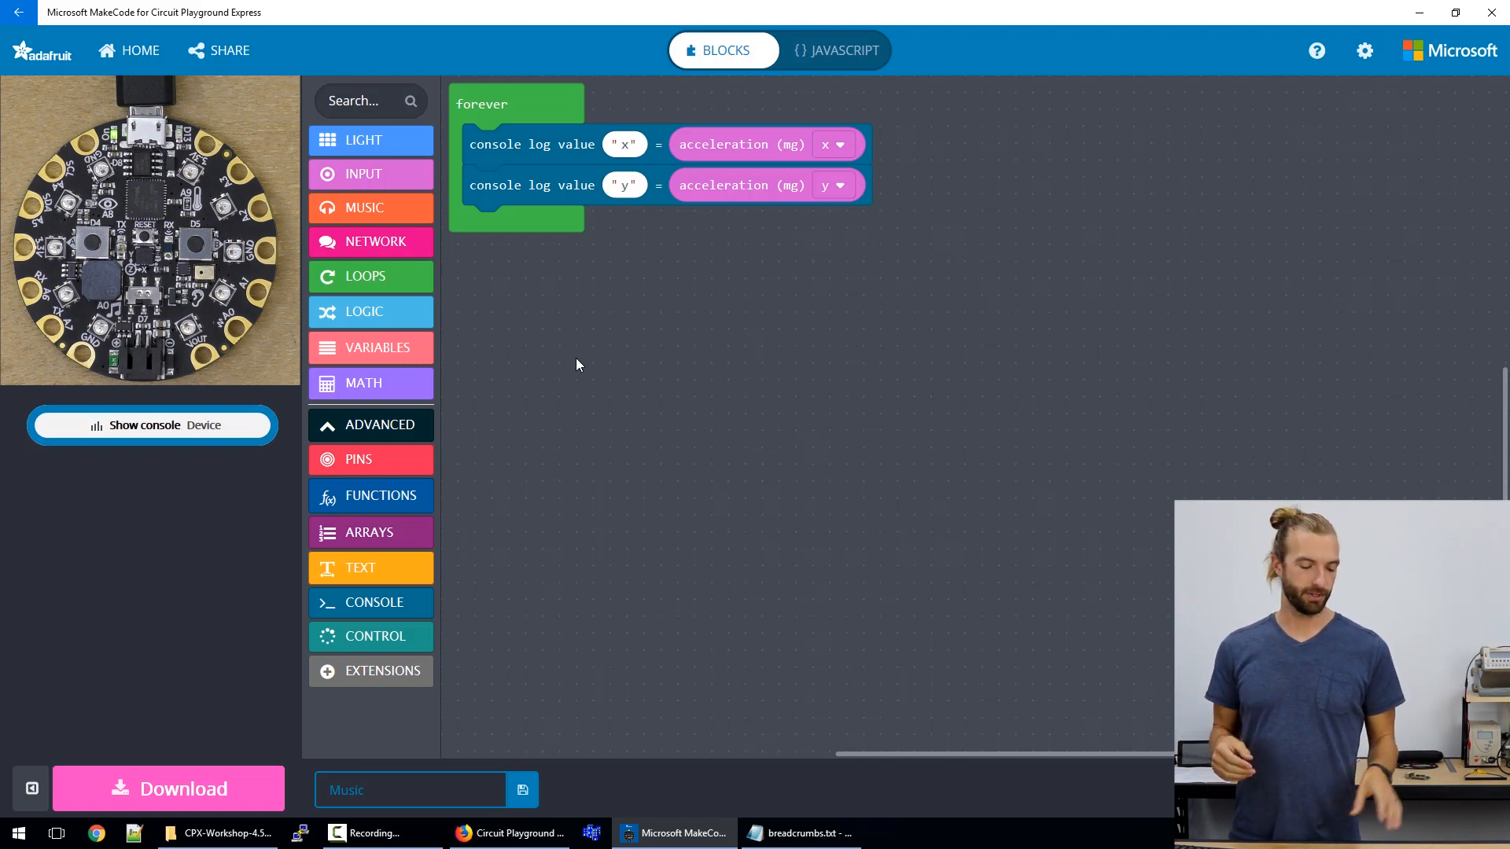
mouse_move(547, 281)
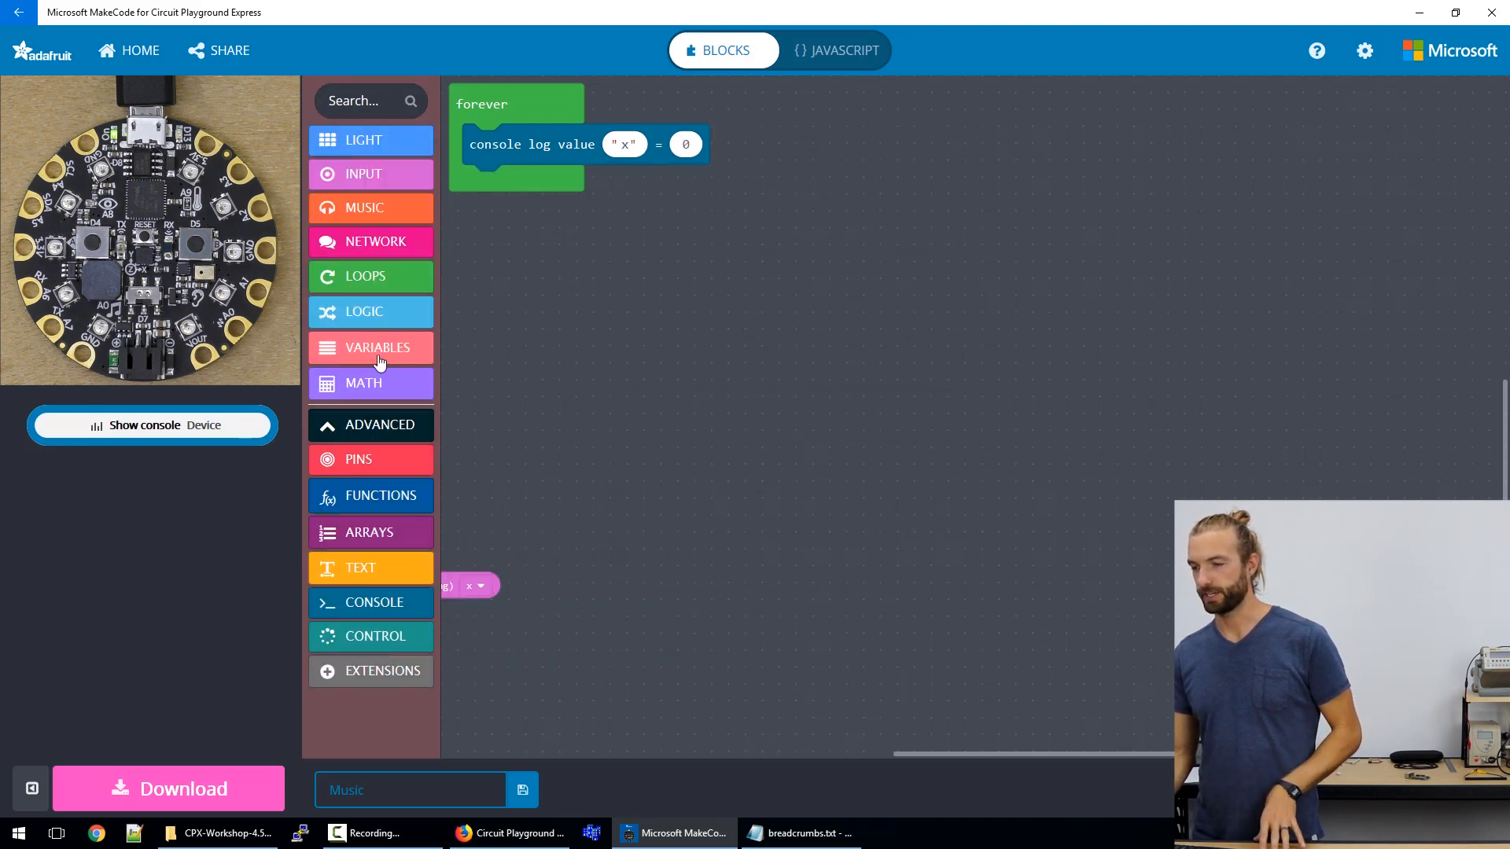
Log light level as x, download the program, and view the device console graph
click(370, 174)
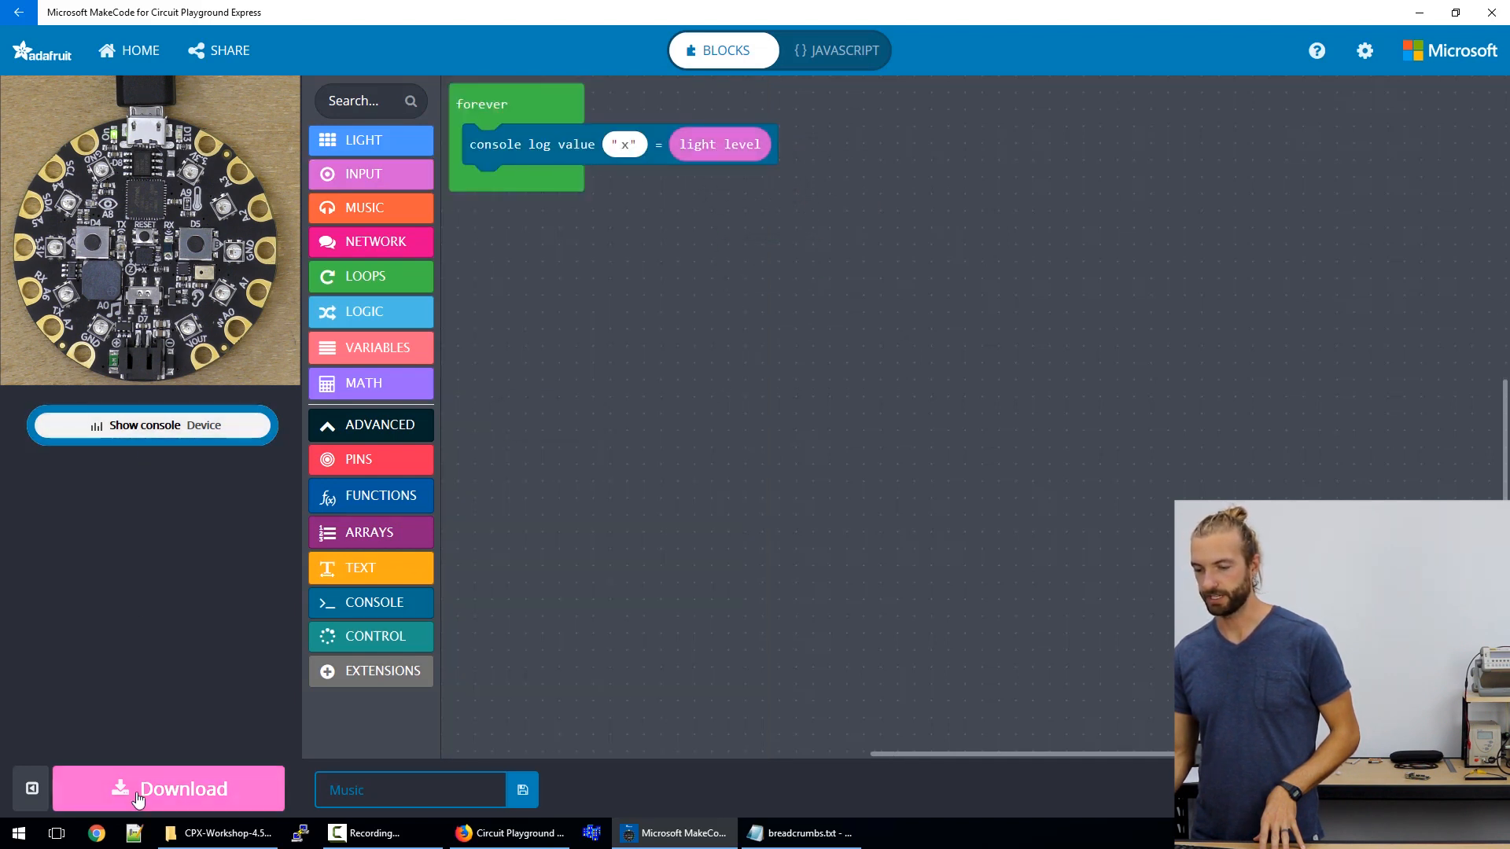
click(168, 788)
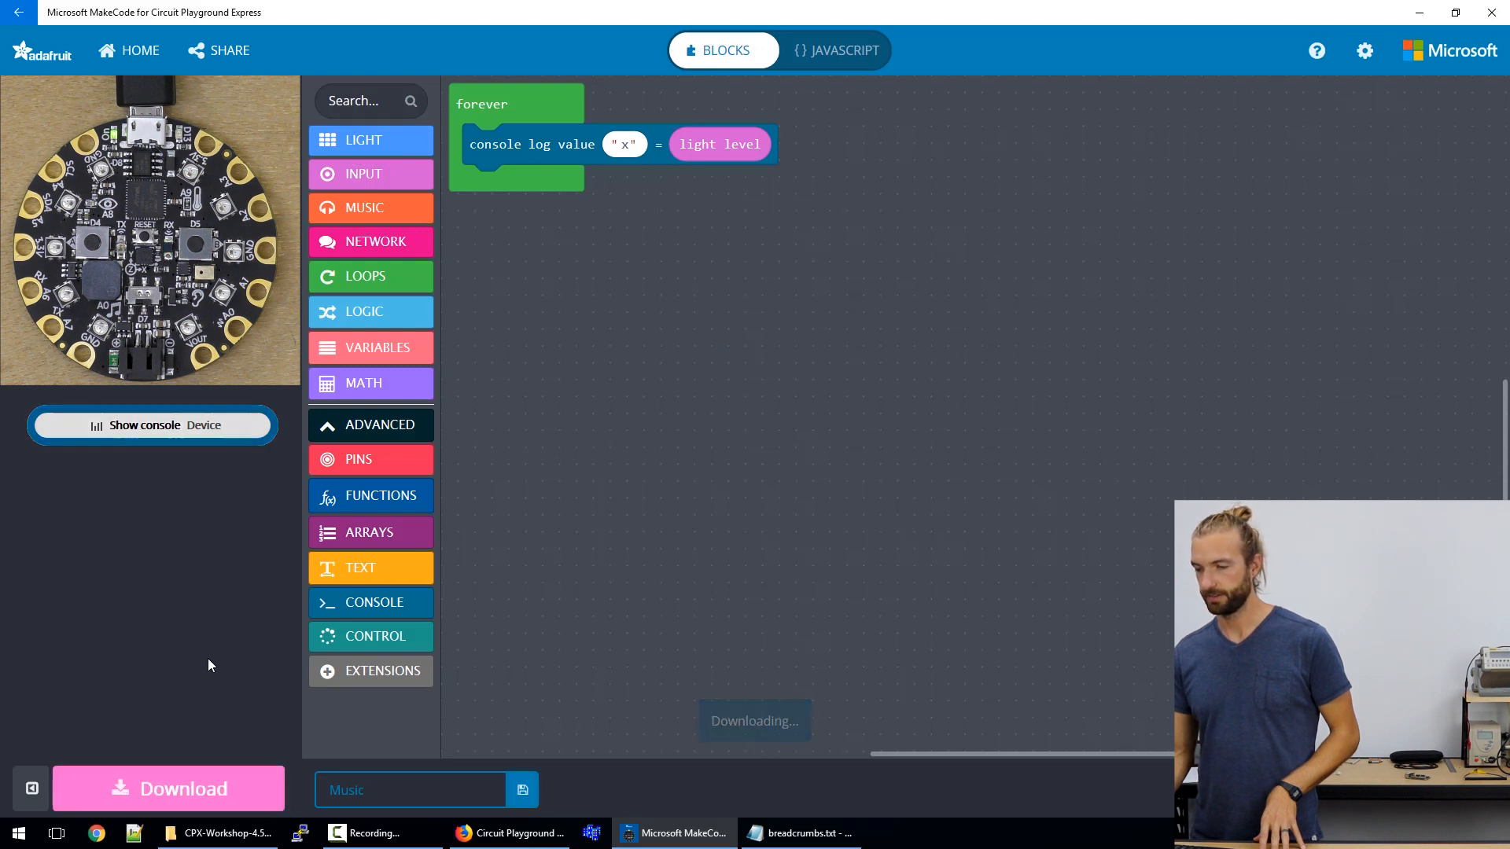
click(153, 426)
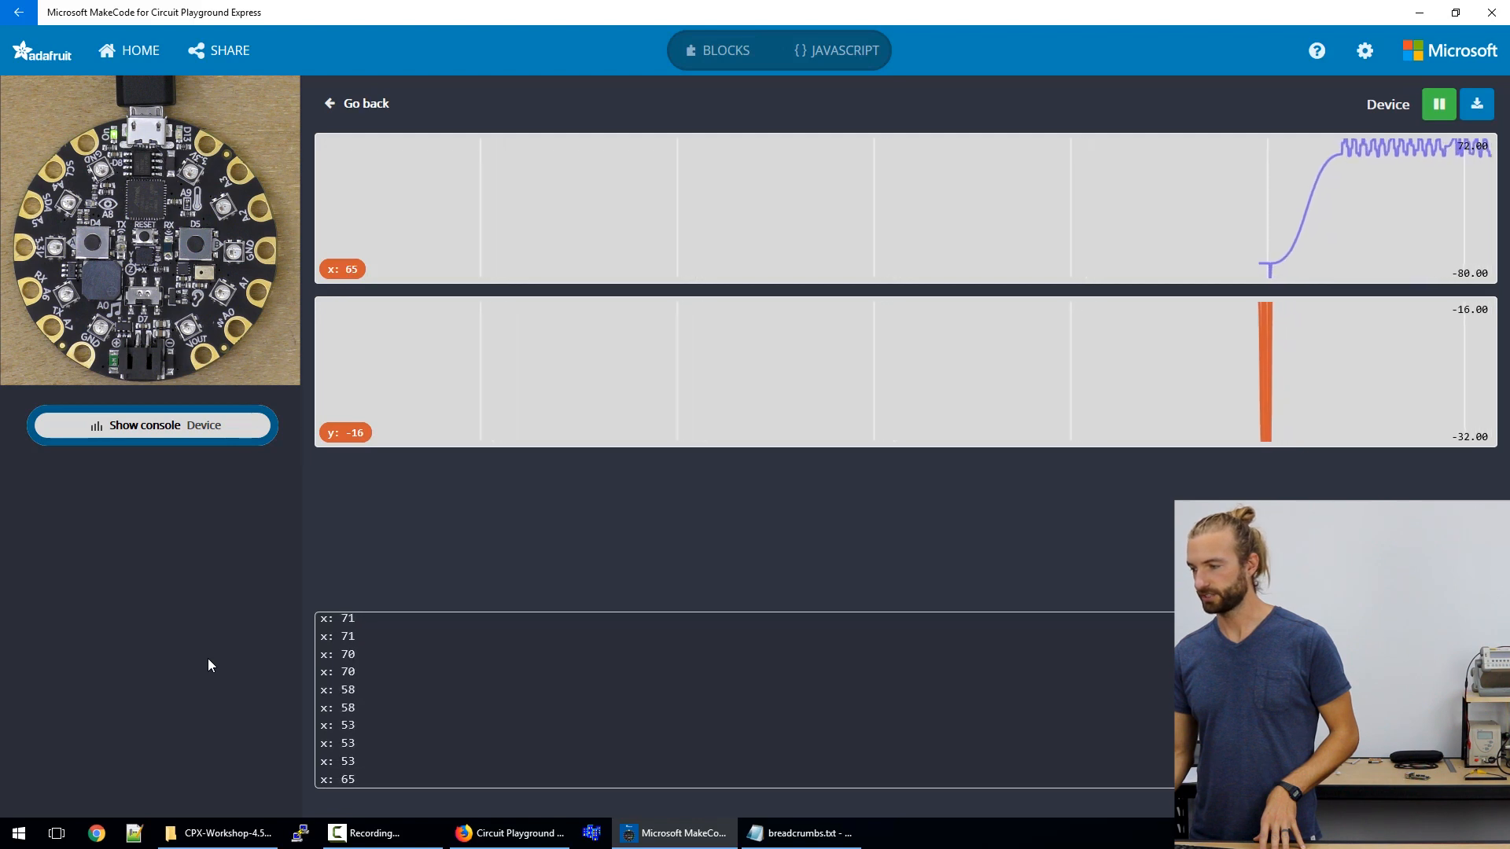